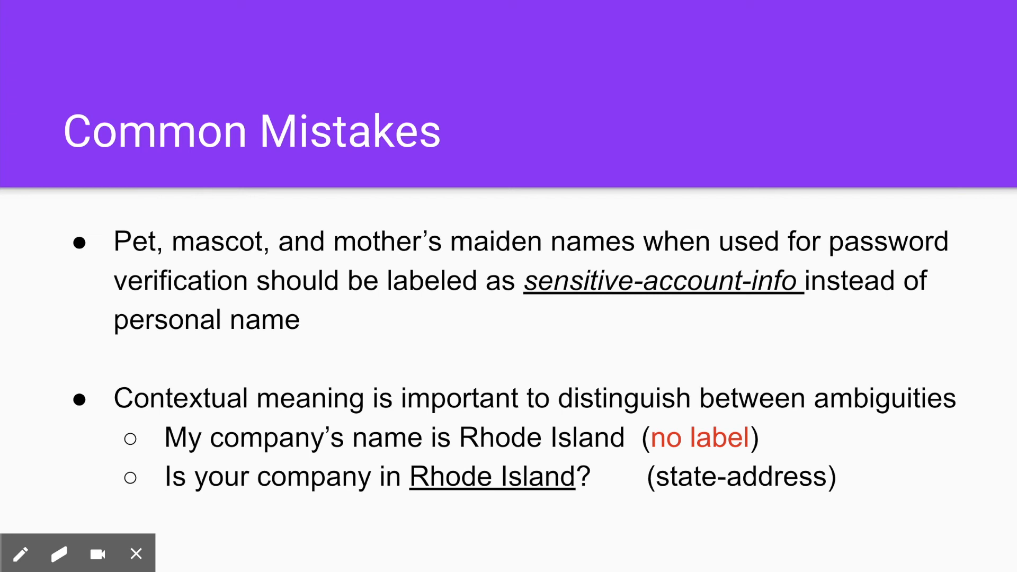
{"action": "mouse_move", "coordinate": [814, 381]}
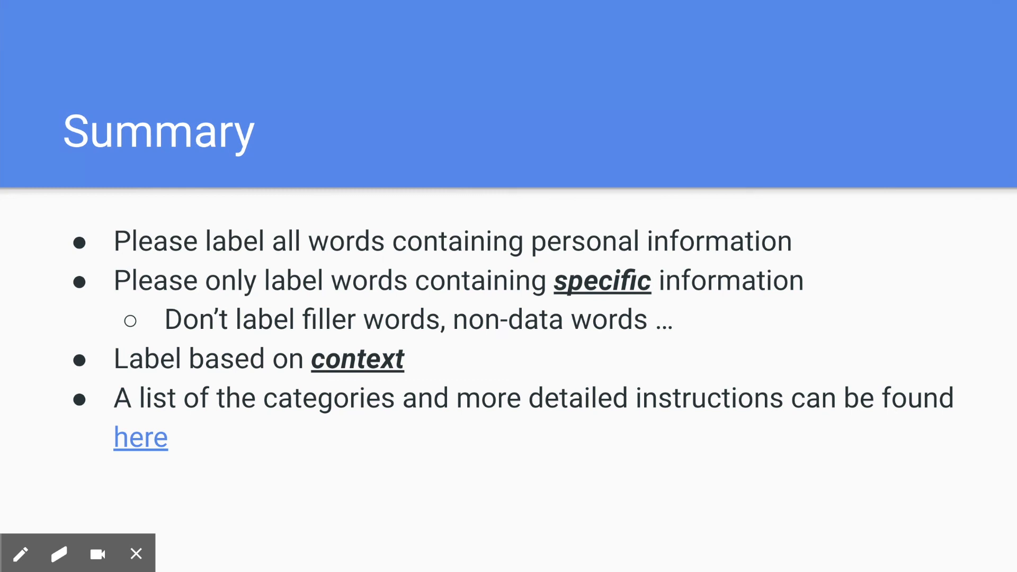
{"action": "mouse_move", "coordinate": [480, 504]}
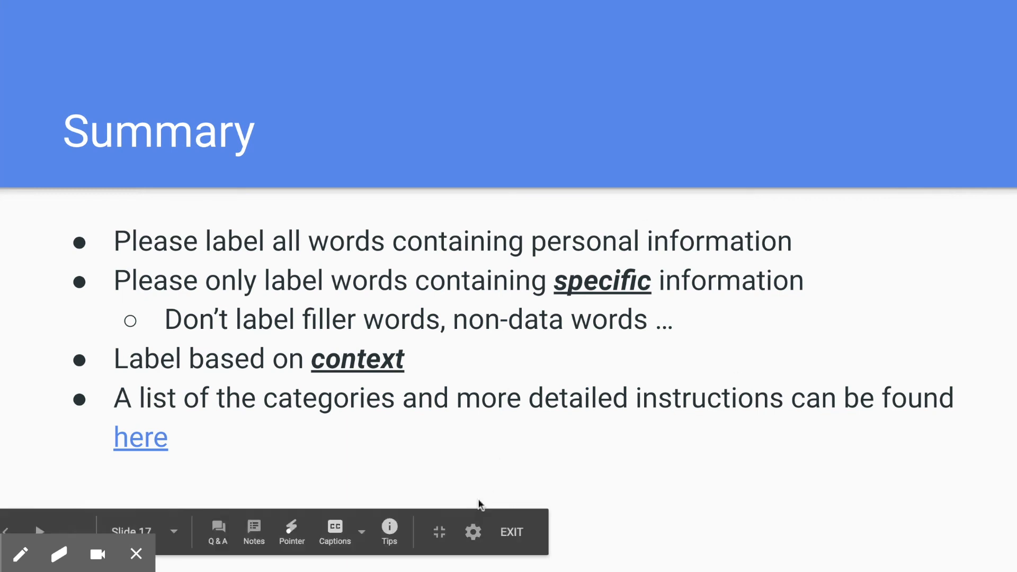